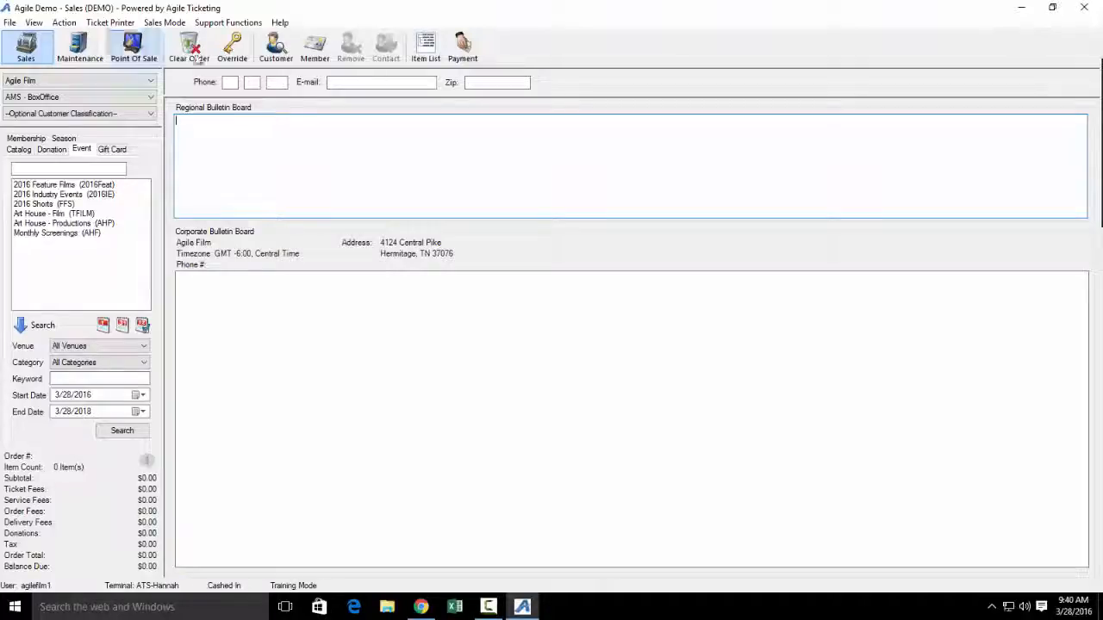
# - Open the Maintenance order lookup screen from the top toolbar
pyautogui.click(79, 43)
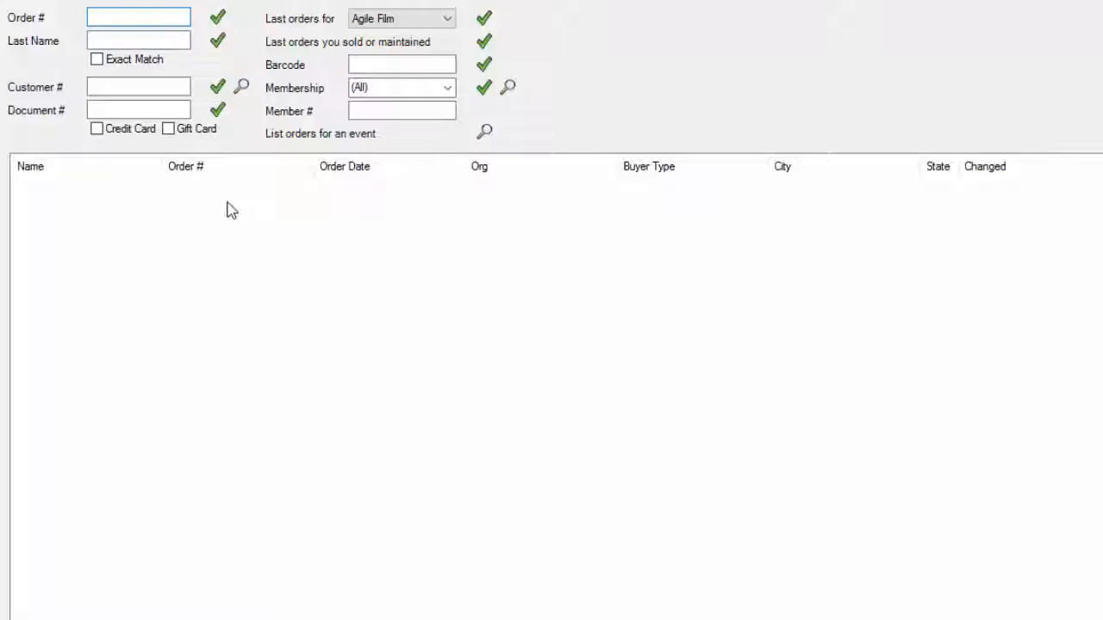
pyautogui.moveTo(221, 206)
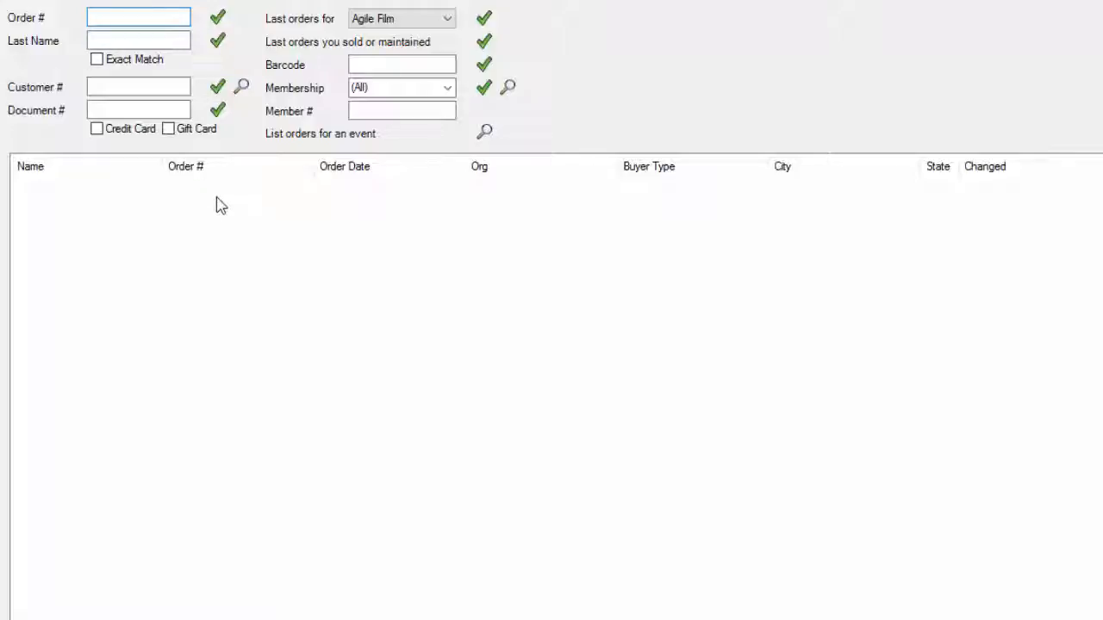
# - Look up order number 127 to load its Item Summary
pyautogui.click(138, 17)
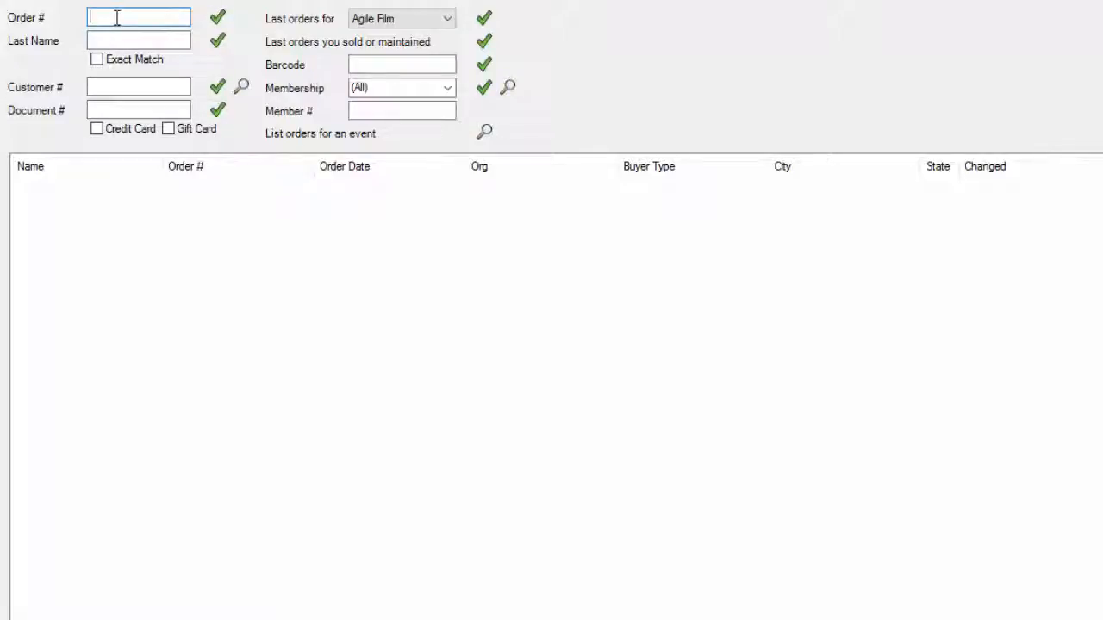
pyautogui.write('127')
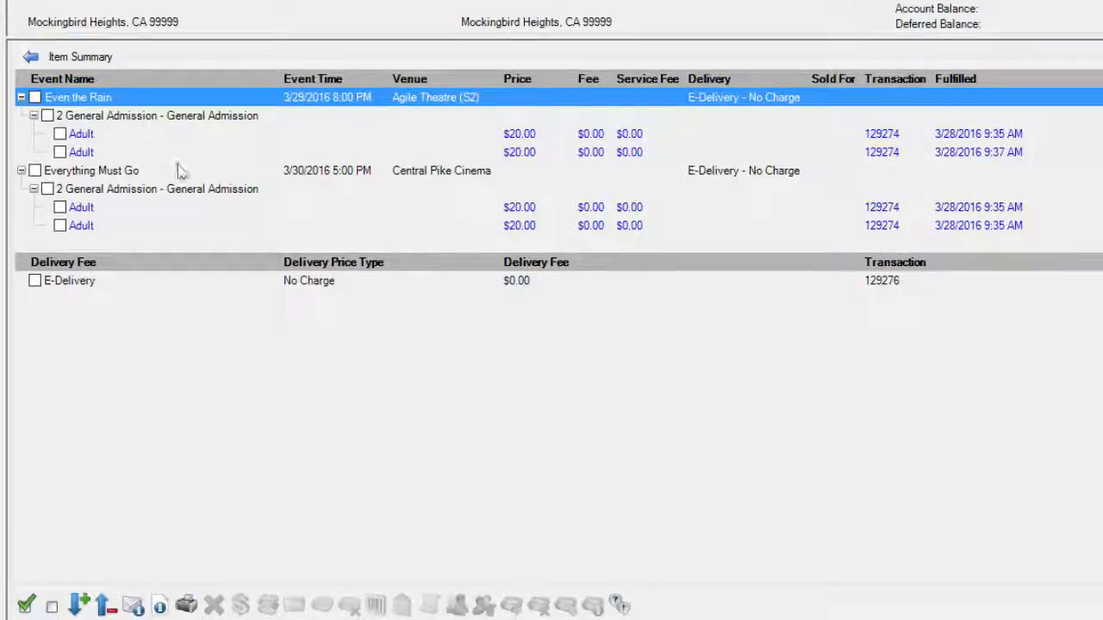
pyautogui.moveTo(293, 346)
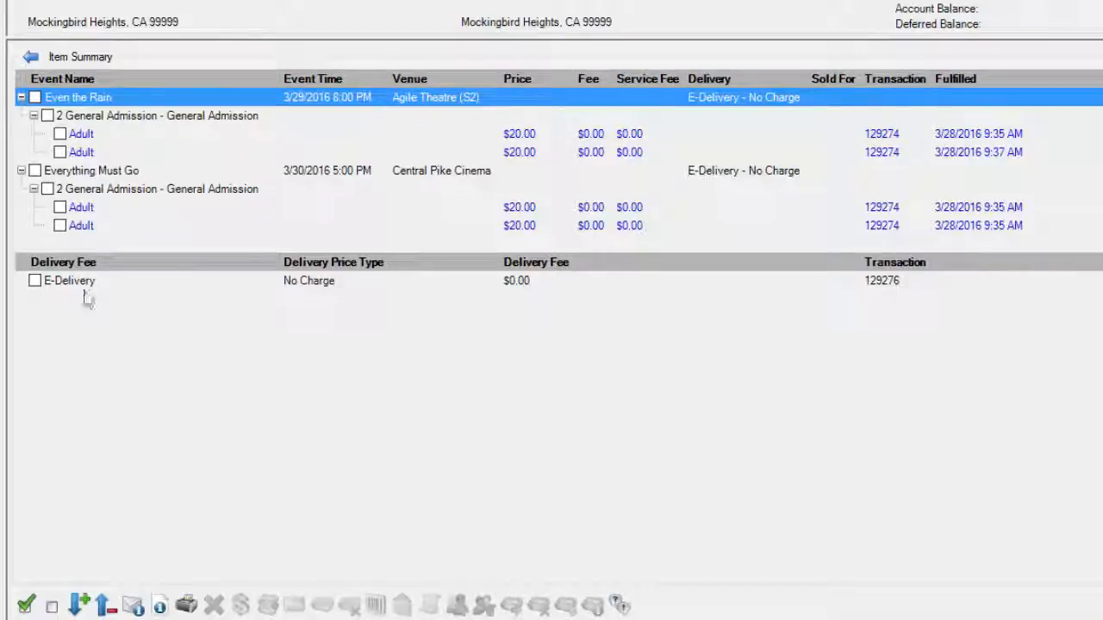
# - Check all tickets and the E-Delivery fee, then start printing the checked items
pyautogui.click(27, 604)
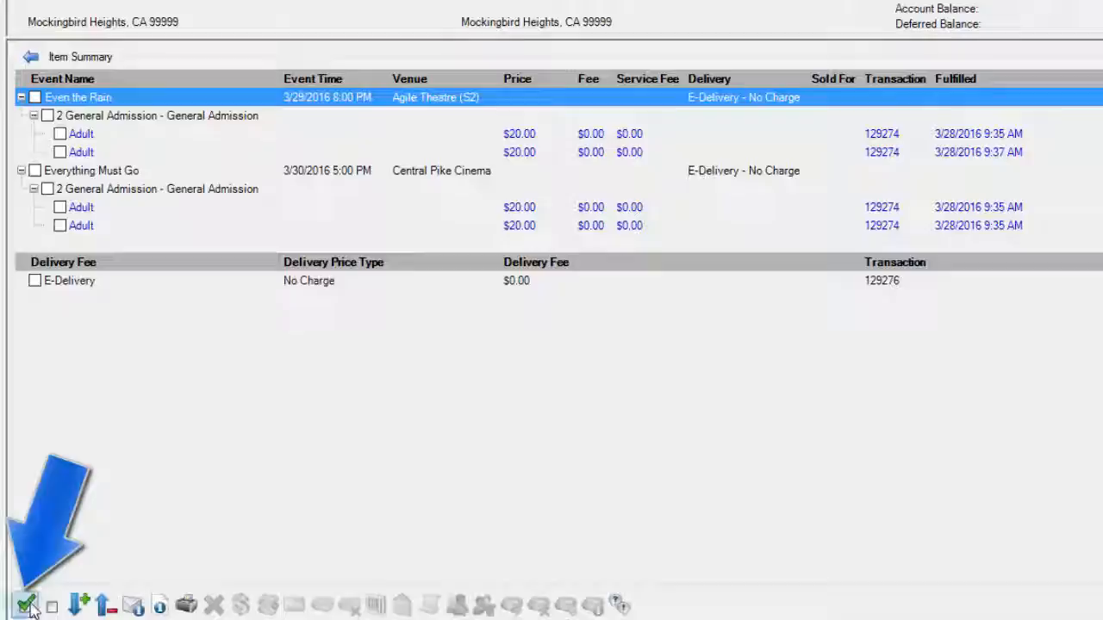
pyautogui.click(25, 605)
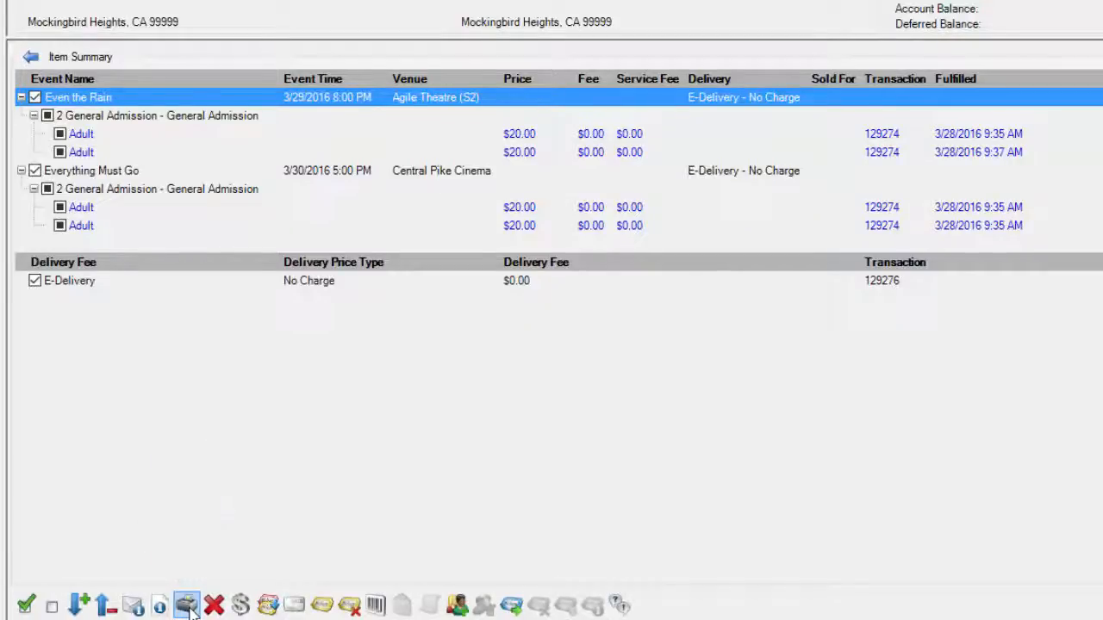
pyautogui.click(186, 606)
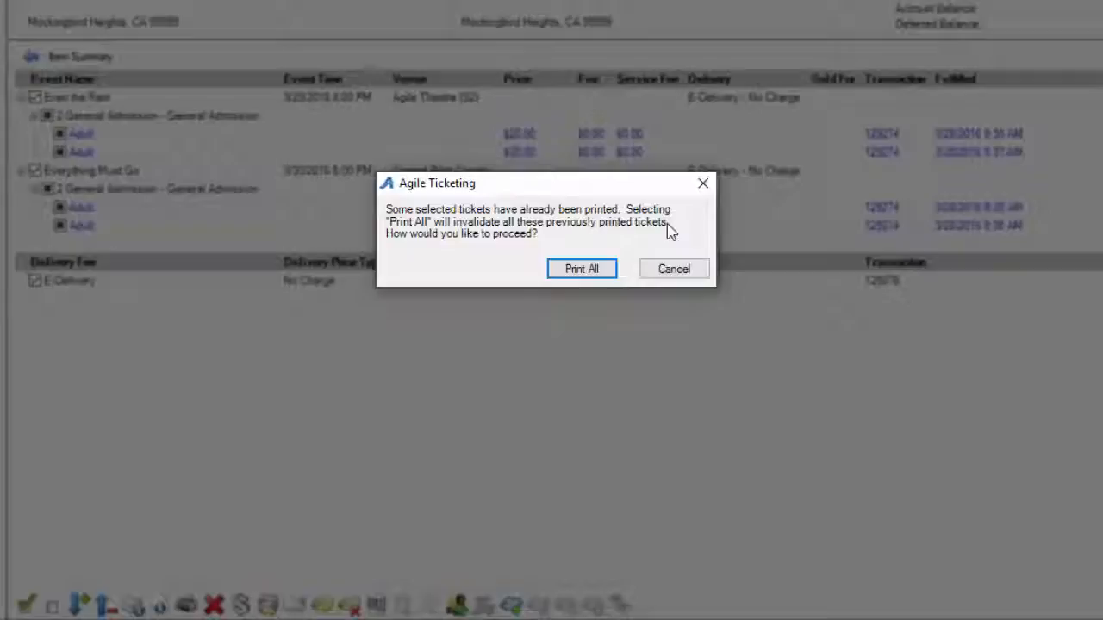
pyautogui.moveTo(670, 233)
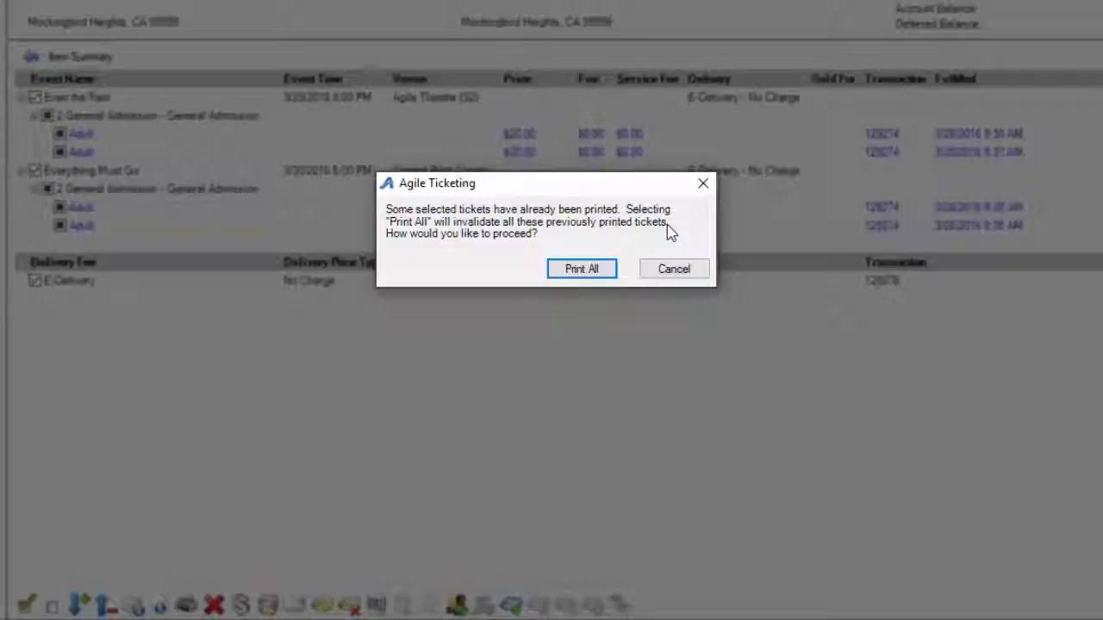
pyautogui.moveTo(442, 257)
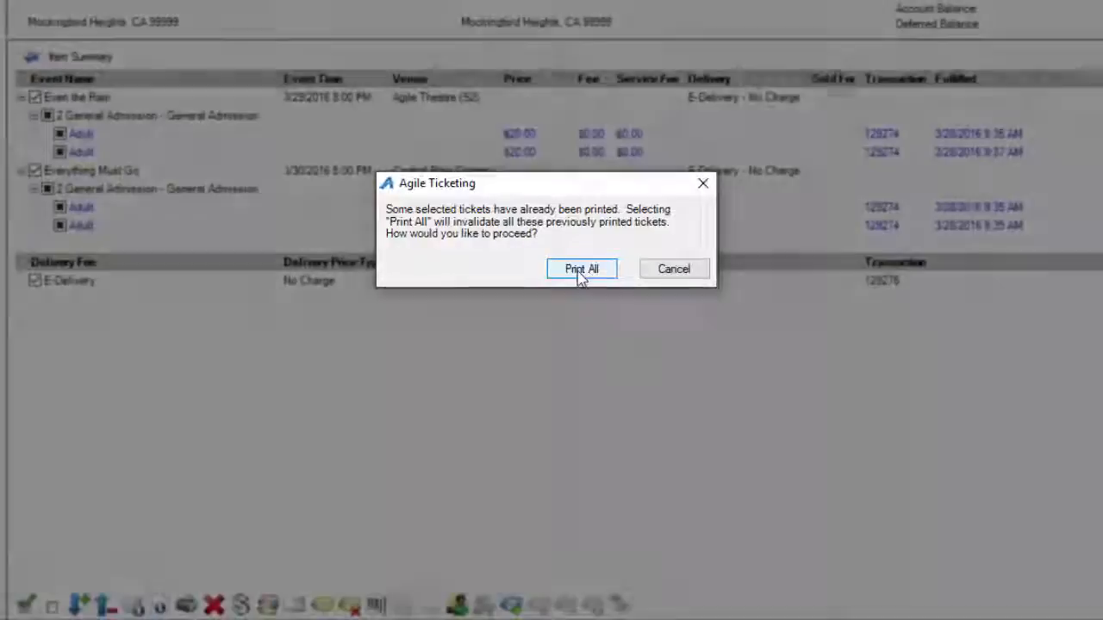
# - Confirm Print All in the warning dialog to reprint every ticket
pyautogui.click(581, 269)
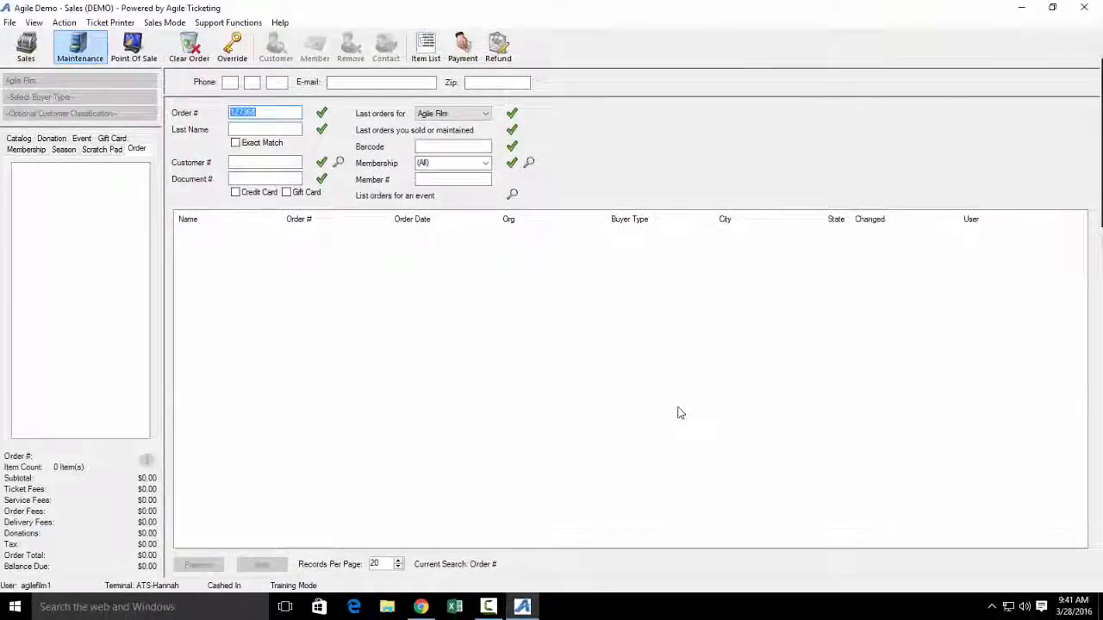